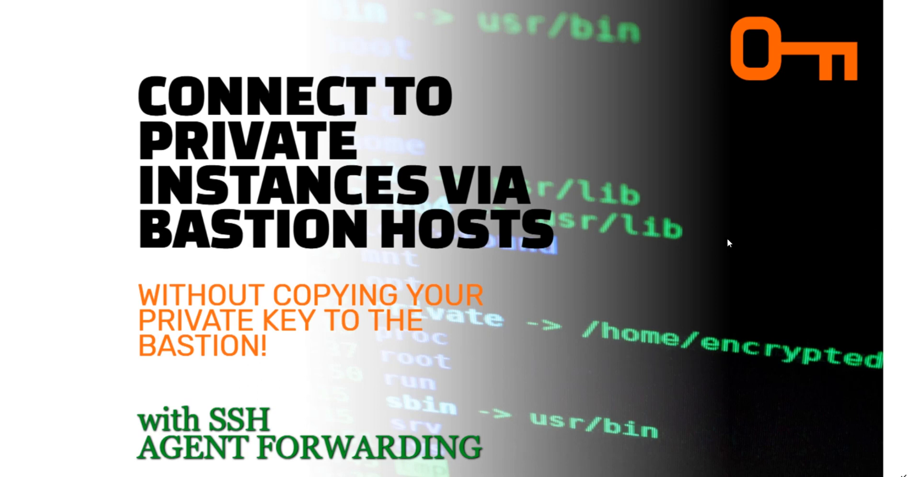
mouse_move(638, 278)
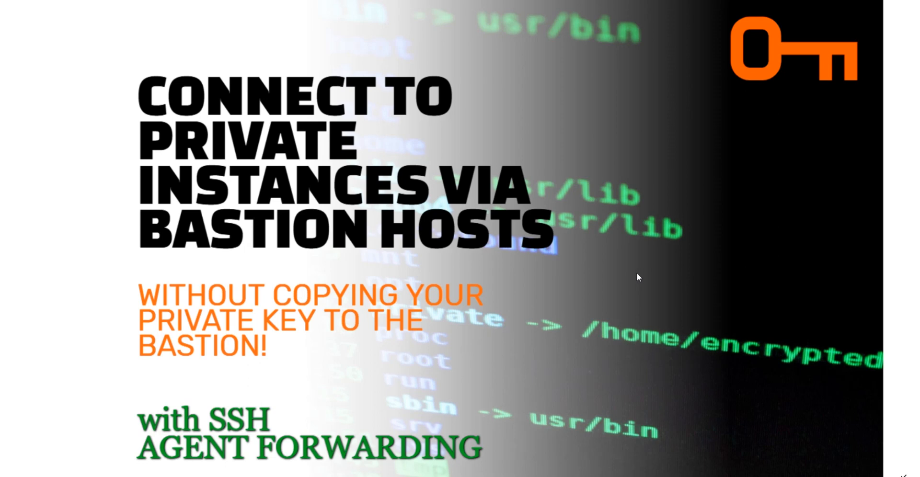
mouse_move(566, 196)
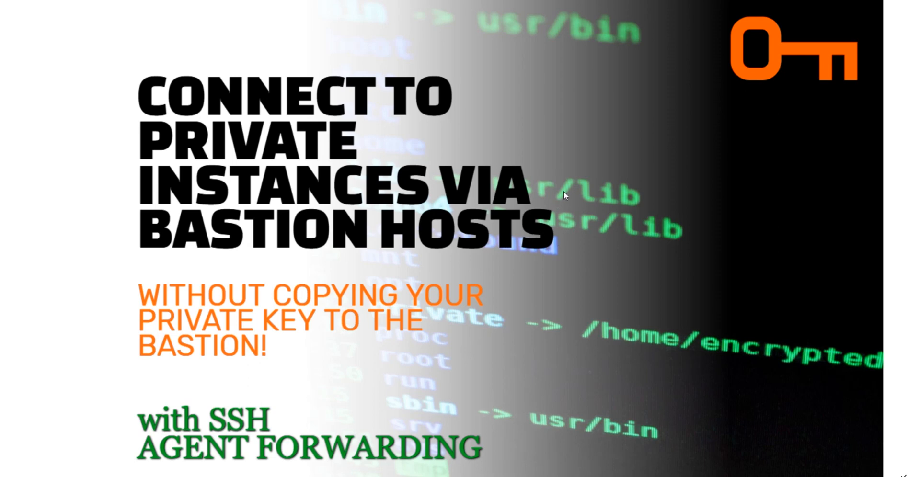
mouse_move(559, 194)
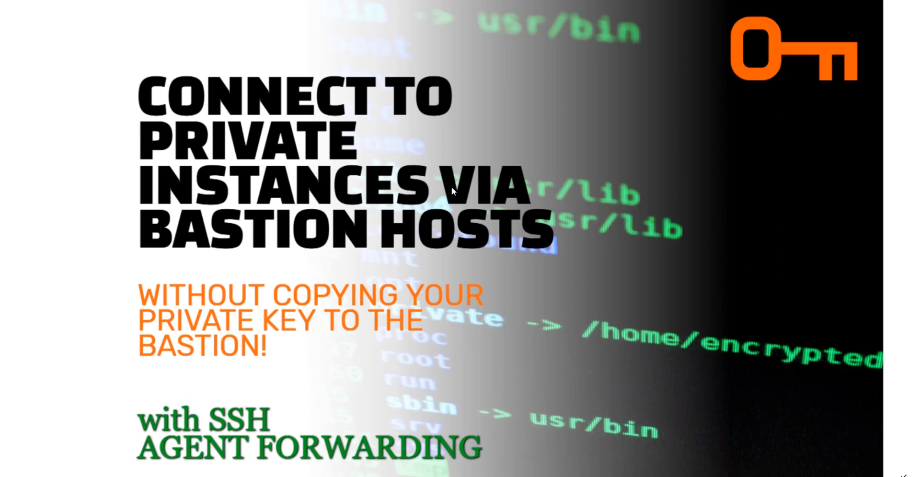
mouse_move(428, 146)
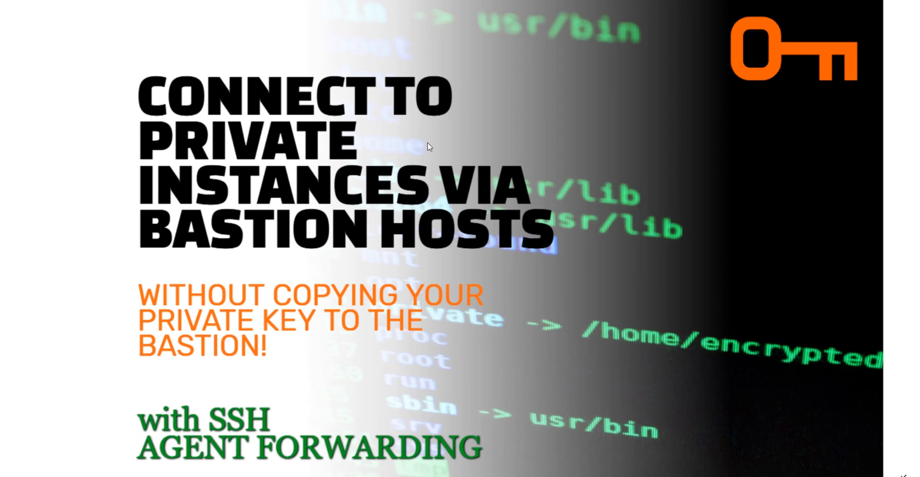
mouse_move(415, 204)
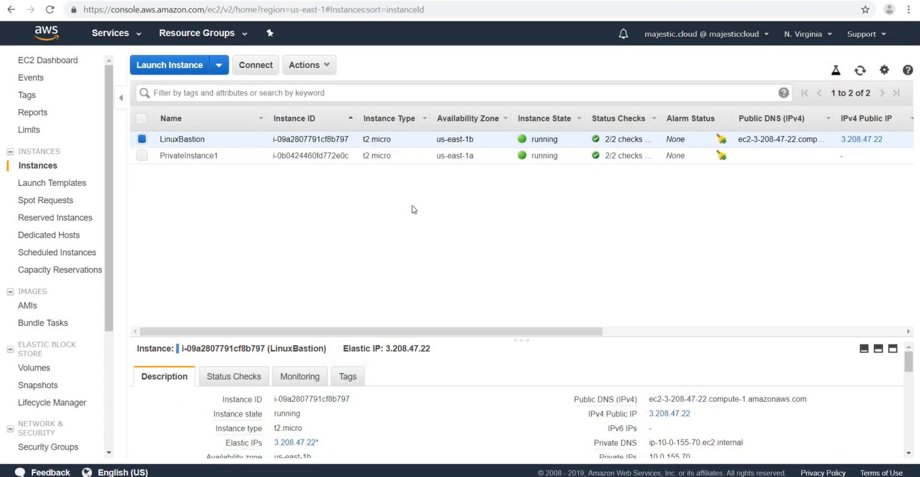
mouse_move(346, 175)
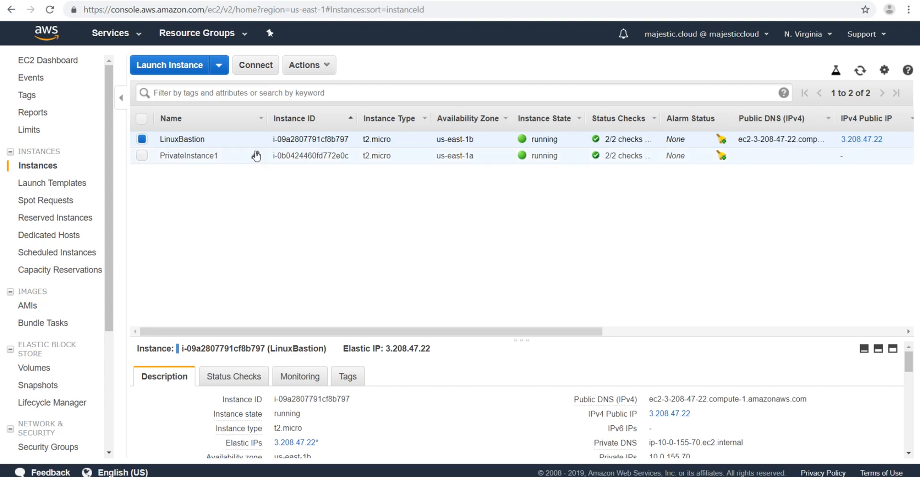
mouse_move(195, 166)
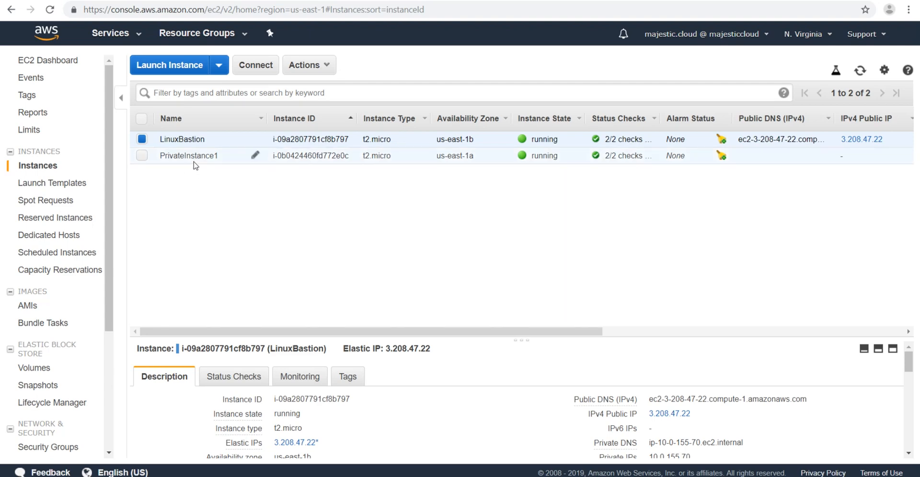
mouse_move(222, 170)
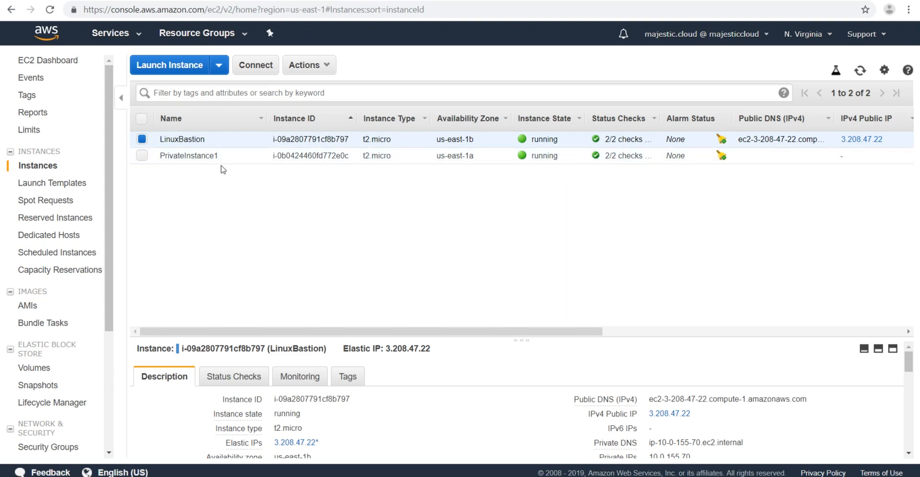
mouse_move(215, 178)
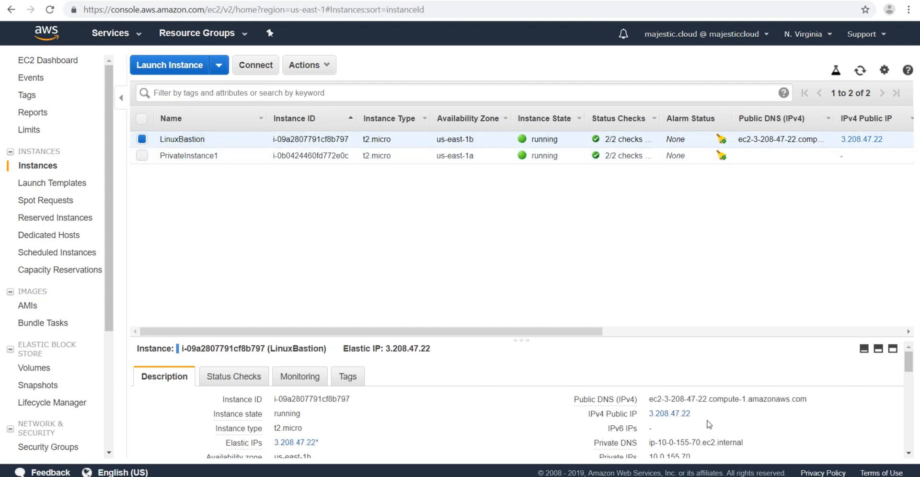
mouse_move(669, 414)
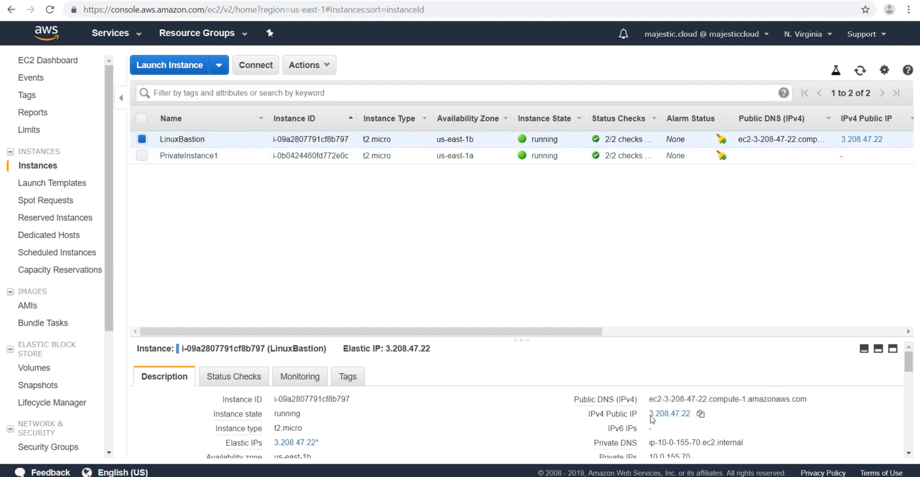
Copy LinuxBastion's public IP 3.208.47.22 and review its private IP and key pair name.
left_click(701, 414)
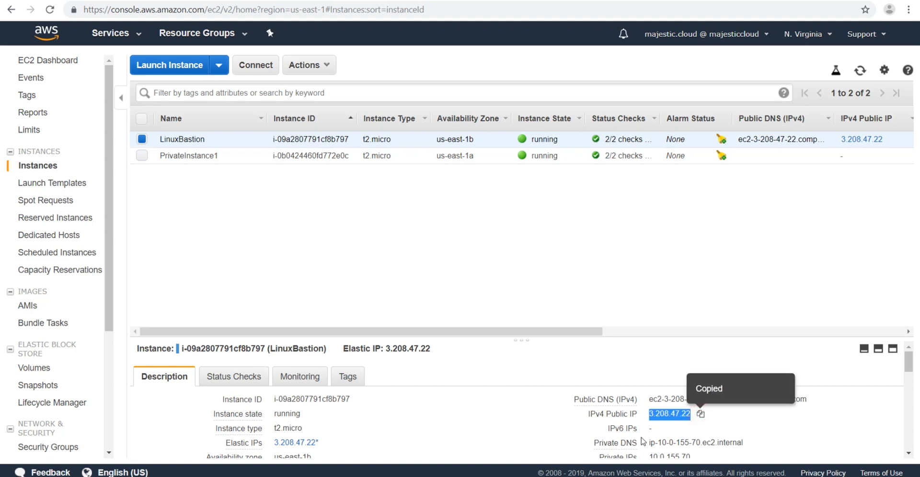
scroll("down", 3)
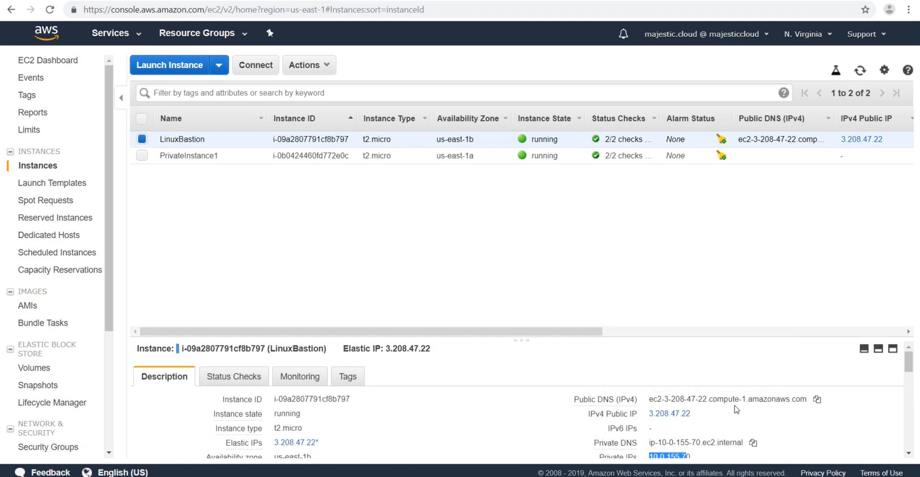
scroll("down", 3)
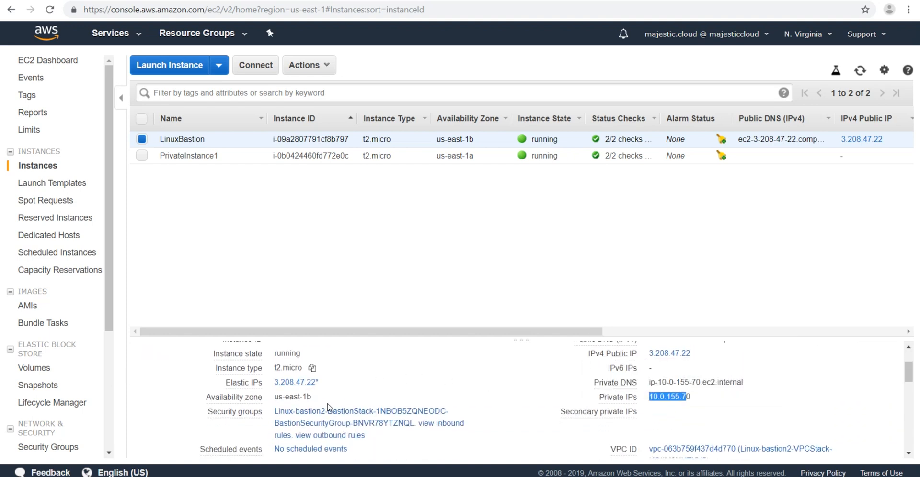
mouse_move(379, 394)
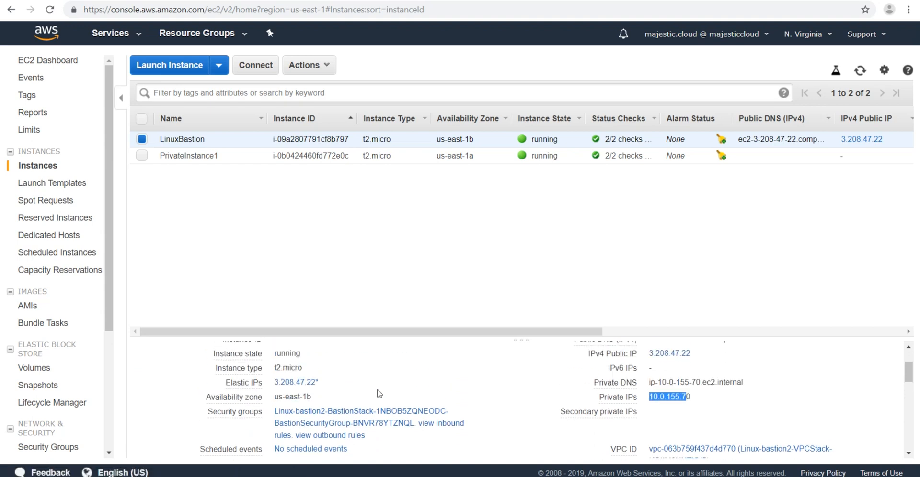
mouse_move(243, 382)
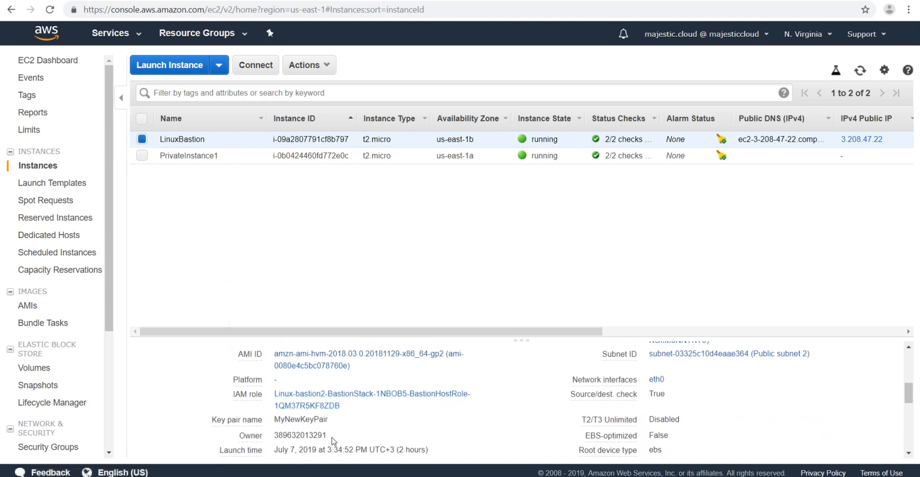
double_click(300, 419)
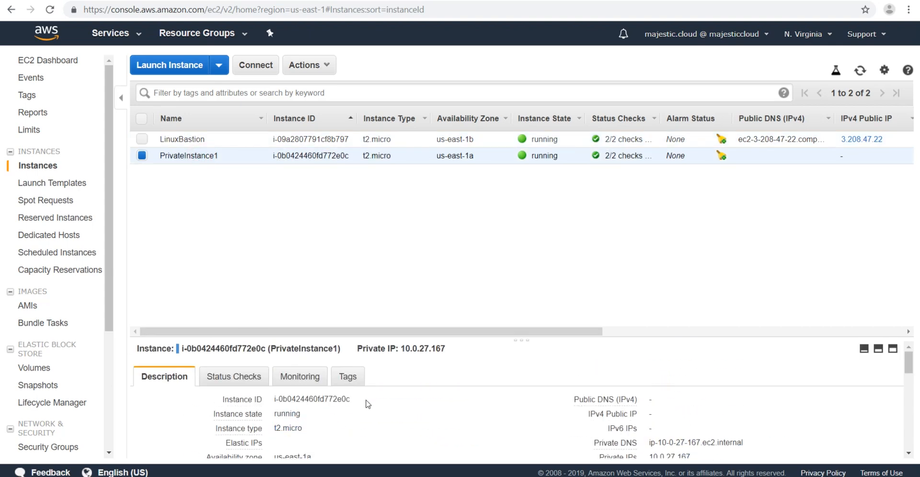
mouse_move(633, 412)
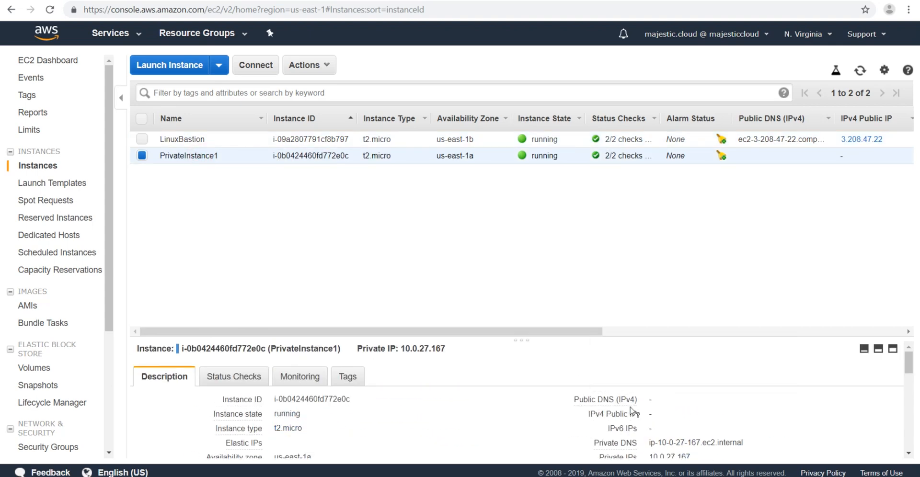
Select PrivateInstance1's private IP 10.0.27.167 and its key pair name MyNewKeyPair.
scroll("down", 3)
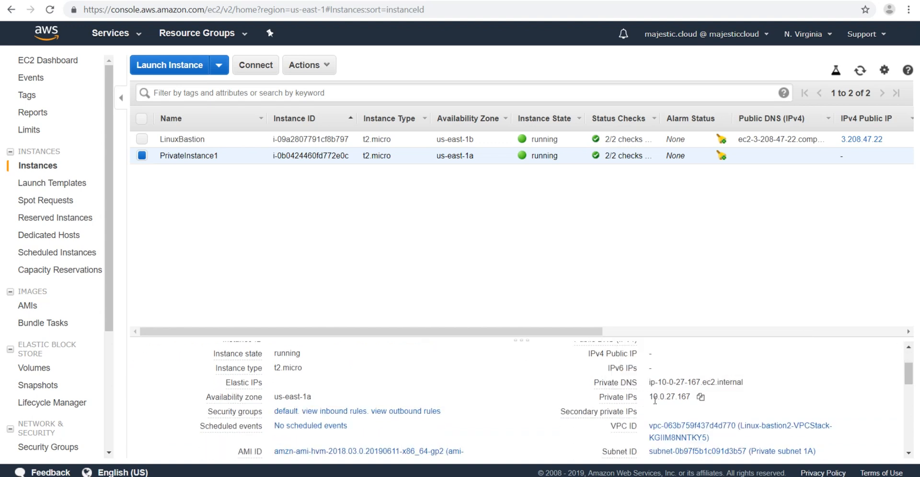
double_click(668, 397)
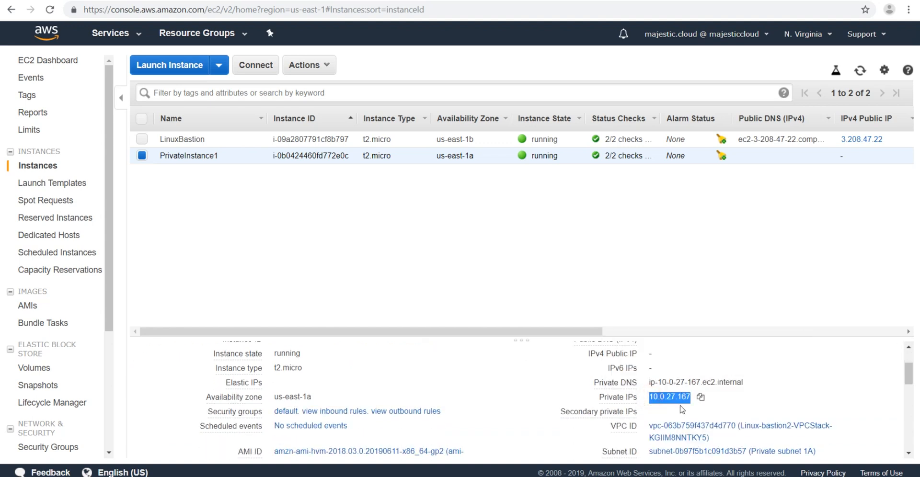
mouse_move(692, 404)
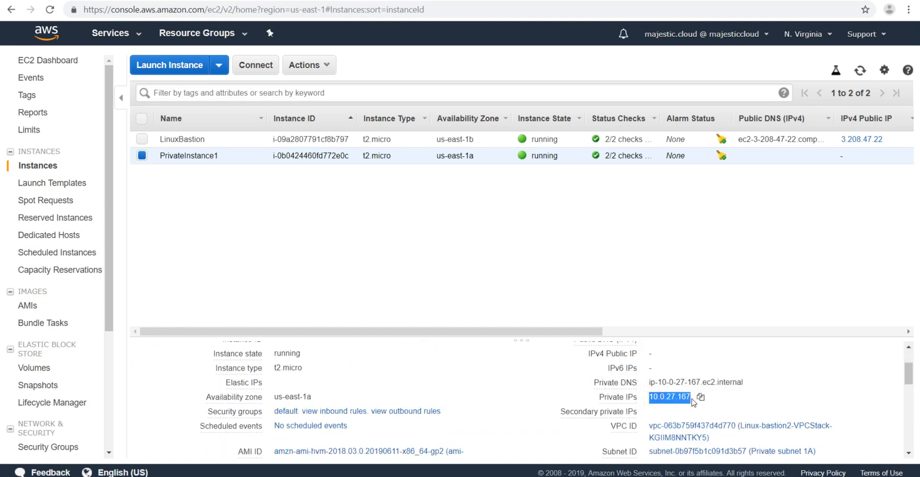
mouse_move(429, 422)
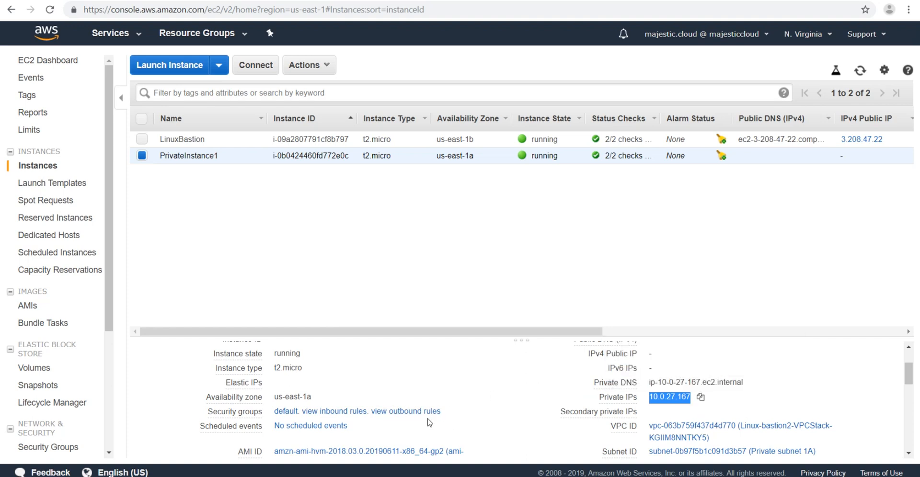
scroll("down", 3)
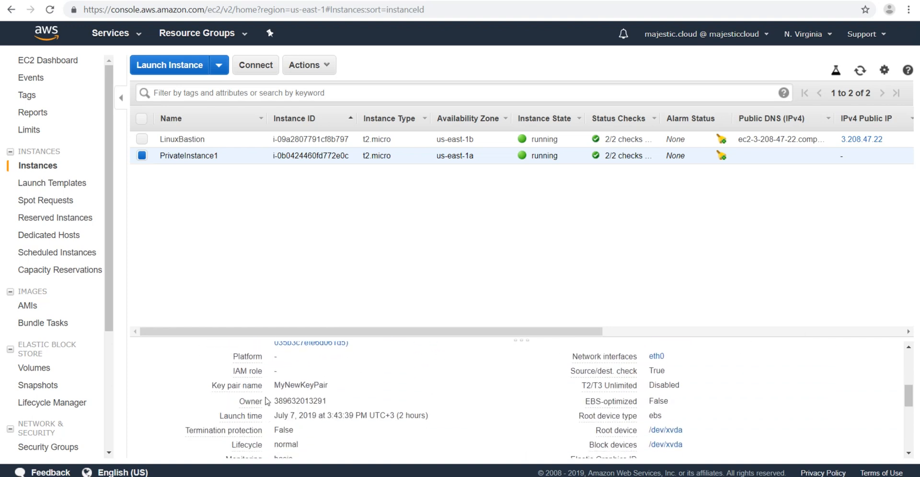
double_click(300, 386)
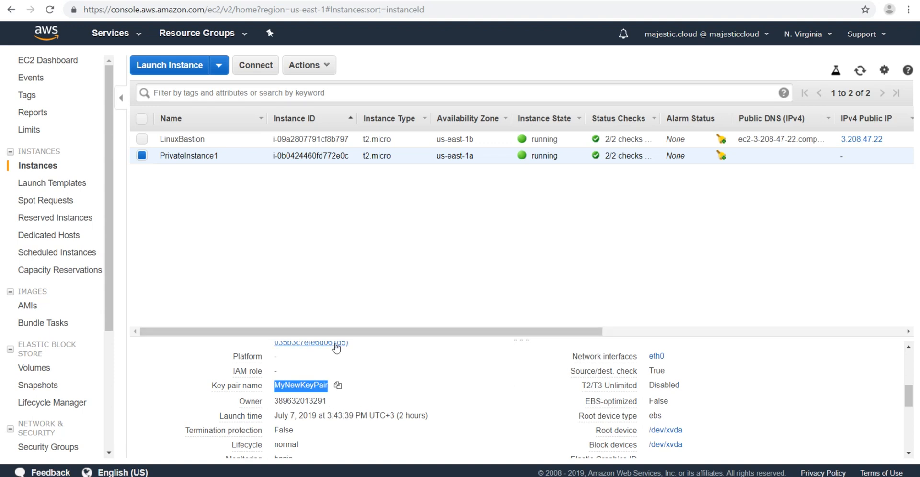
mouse_move(322, 306)
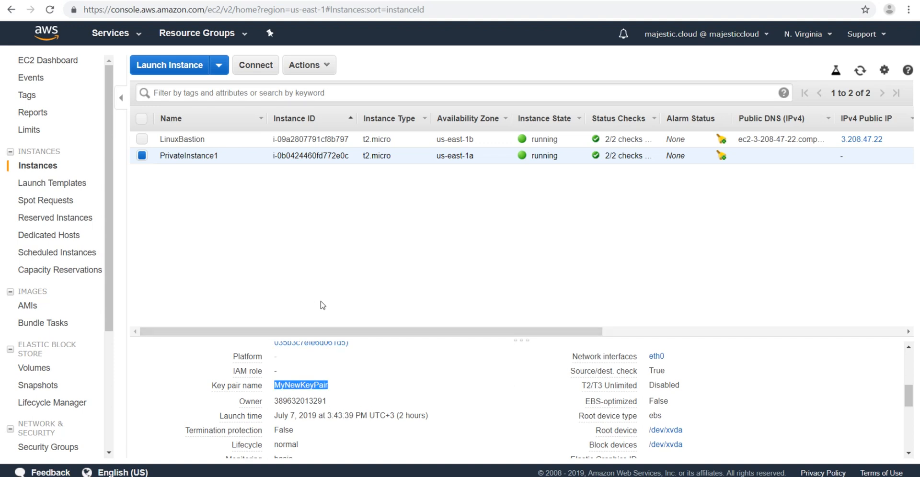
mouse_move(222, 140)
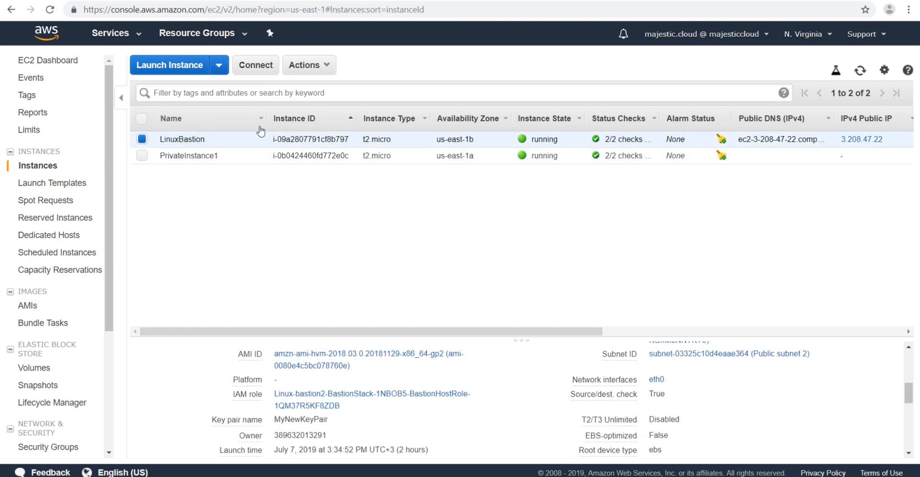
mouse_move(182, 166)
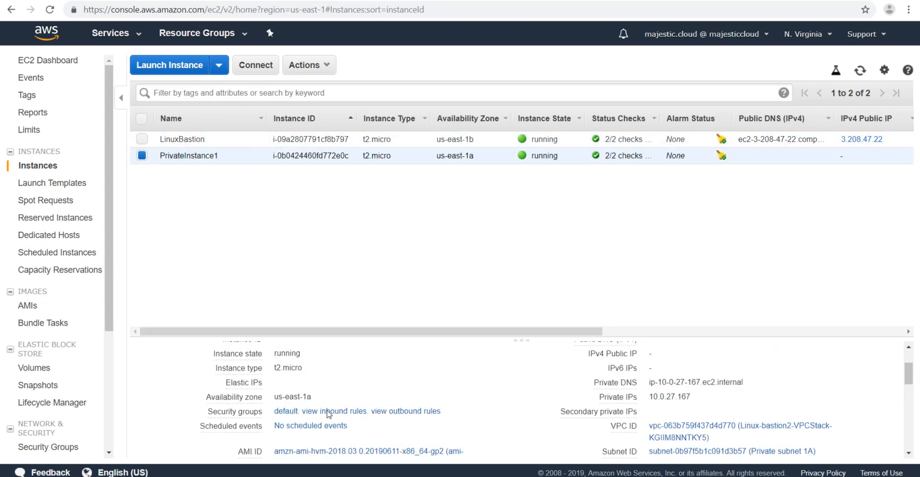
mouse_move(287, 168)
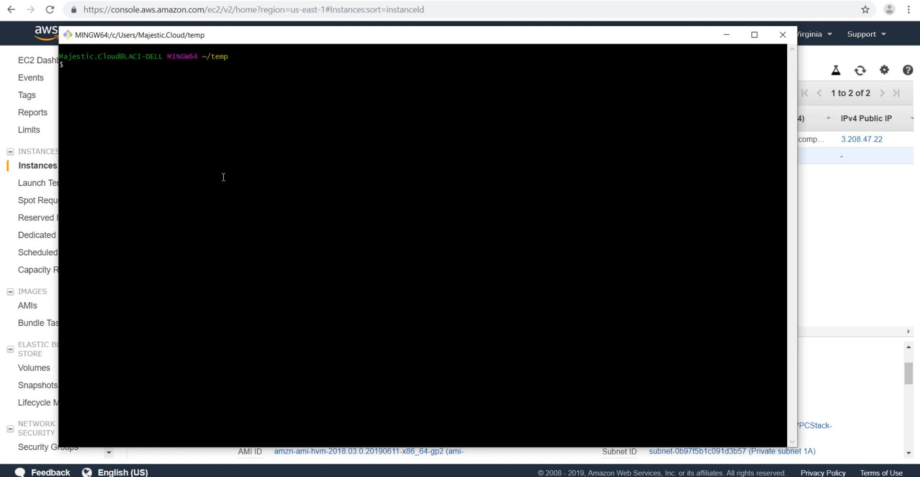
Start a new shell running under ssh-agent.
type("s")
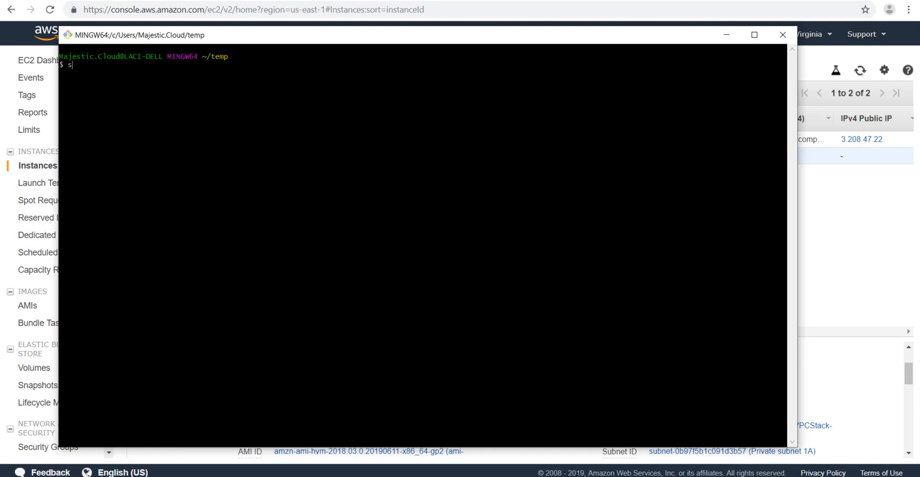
type("sh-agent b")
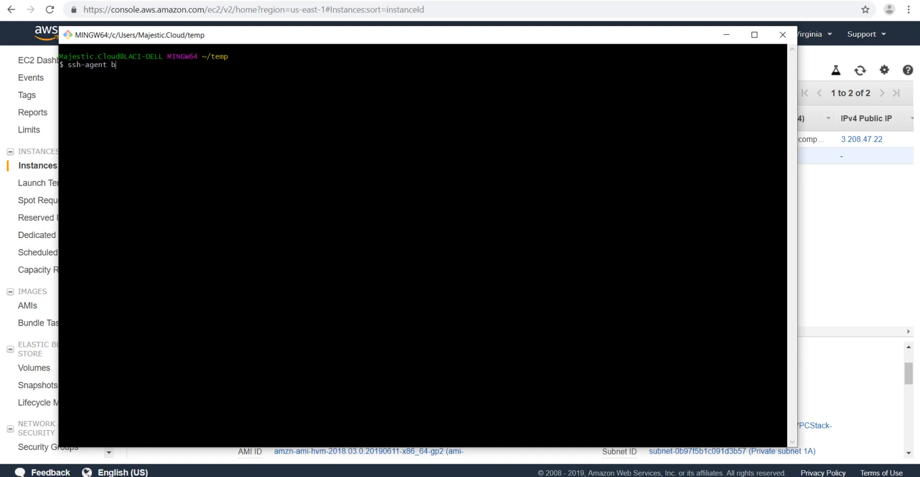
key("Return")
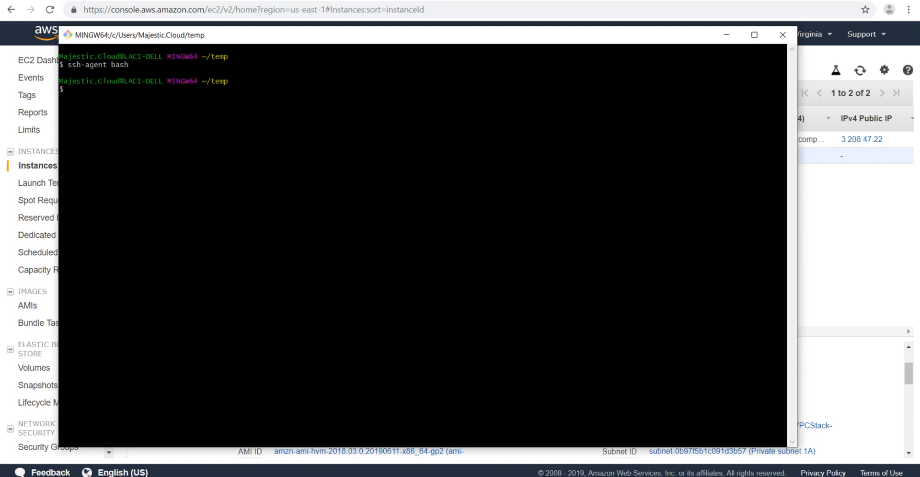
Locate MyNewKeyPair.pem with ls and load it into the agent with ssh-add.
type("s")
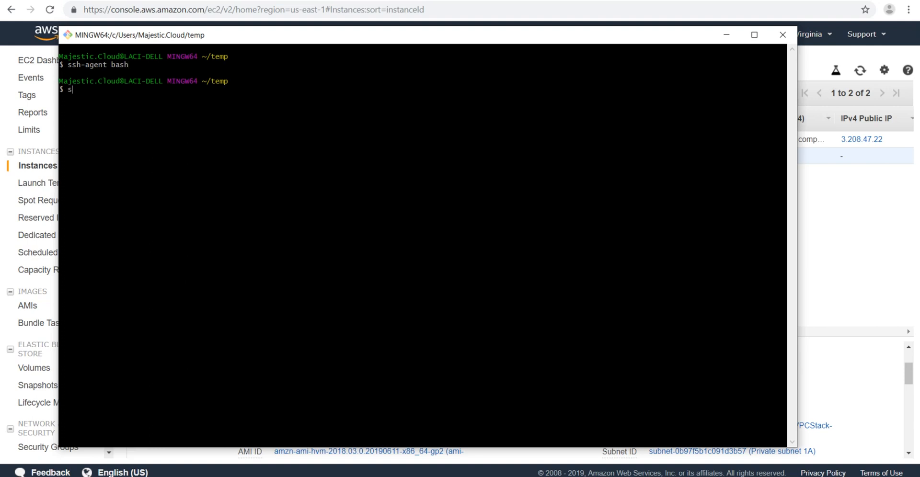
type("sh-")
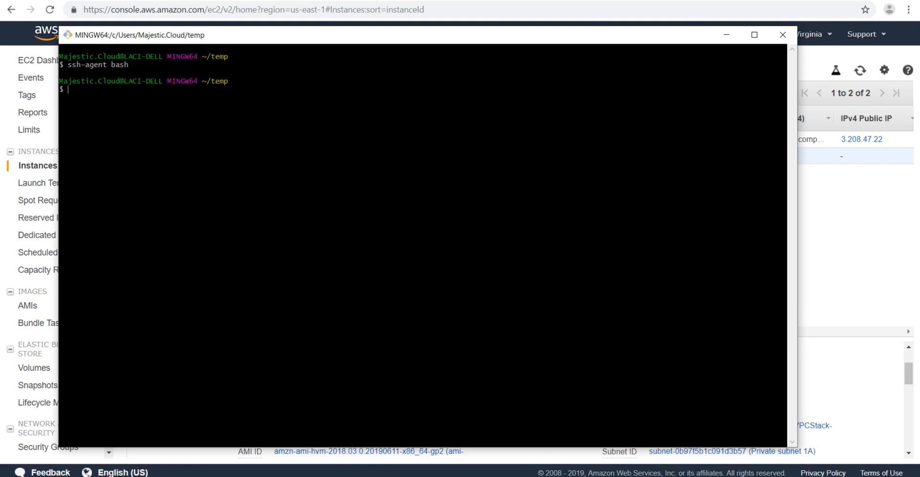
type("ls")
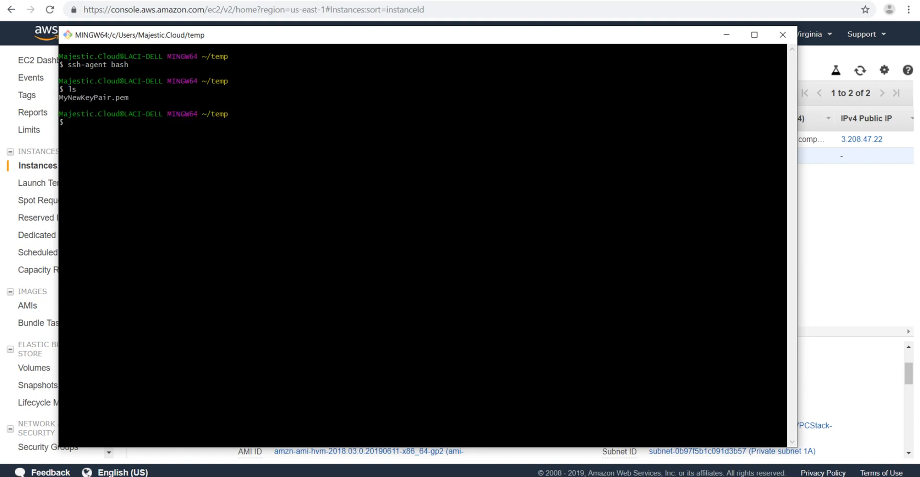
type("ssh-add")
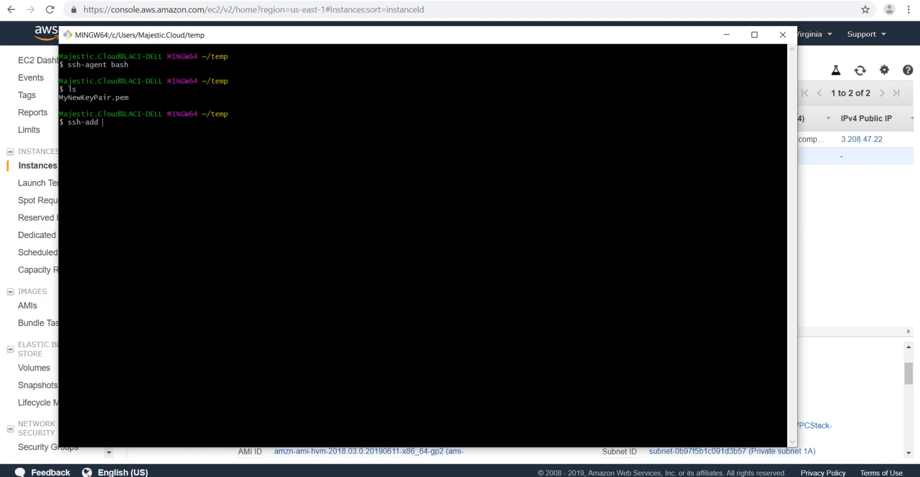
type("MyNewKeyPair.pem")
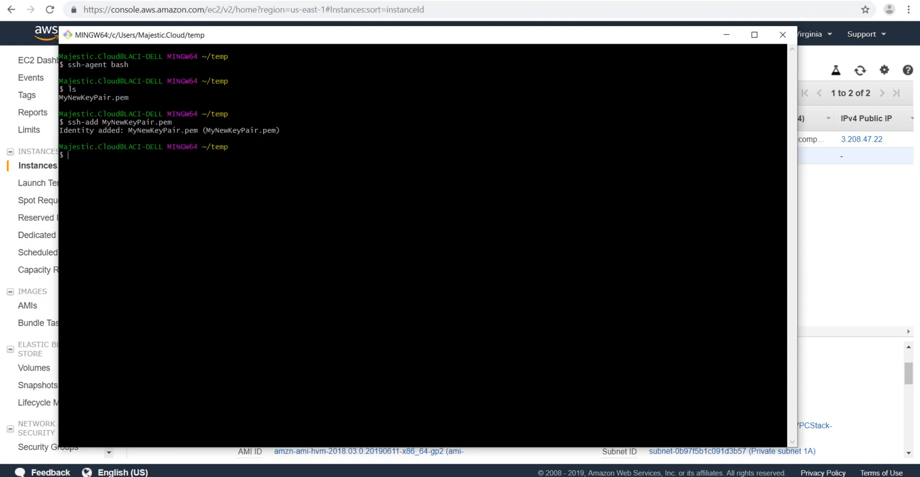
type("ssh-")
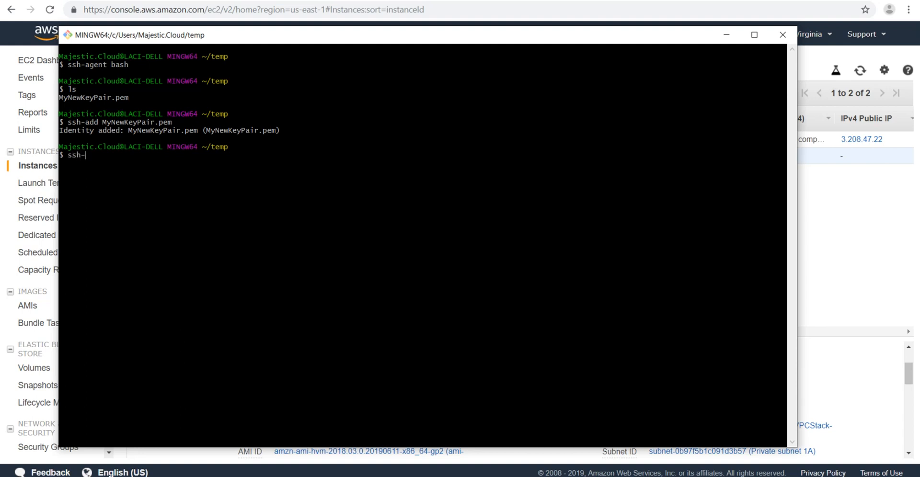
key("Return")
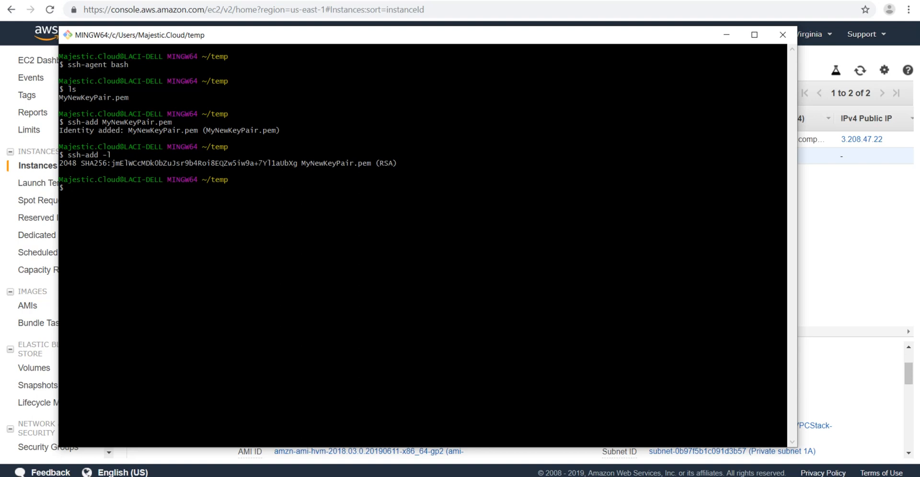
type("ssh")
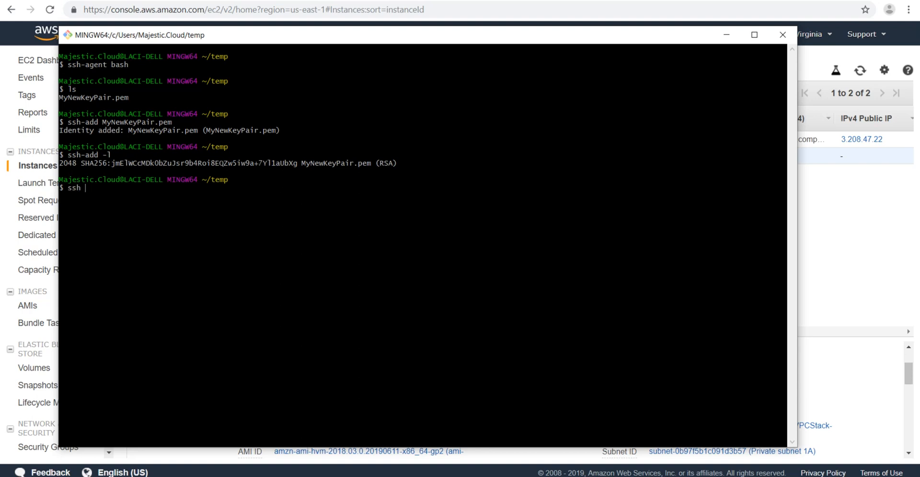
type("-")
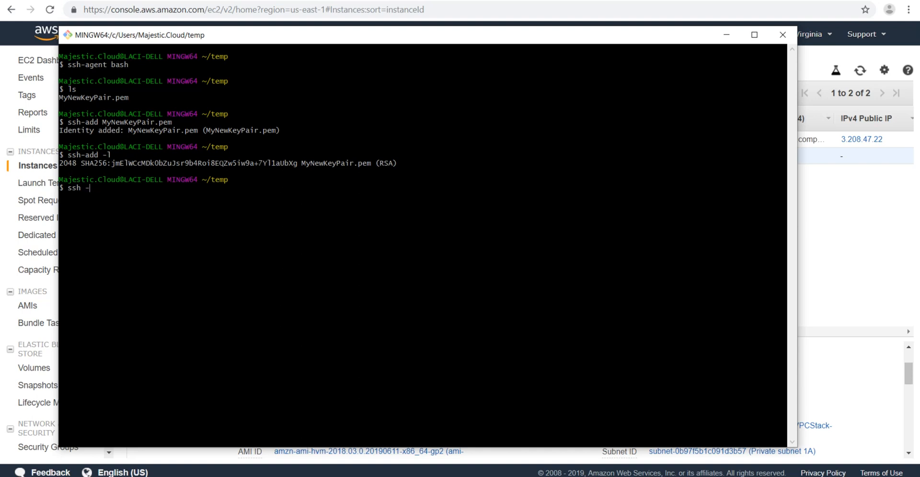
type("A")
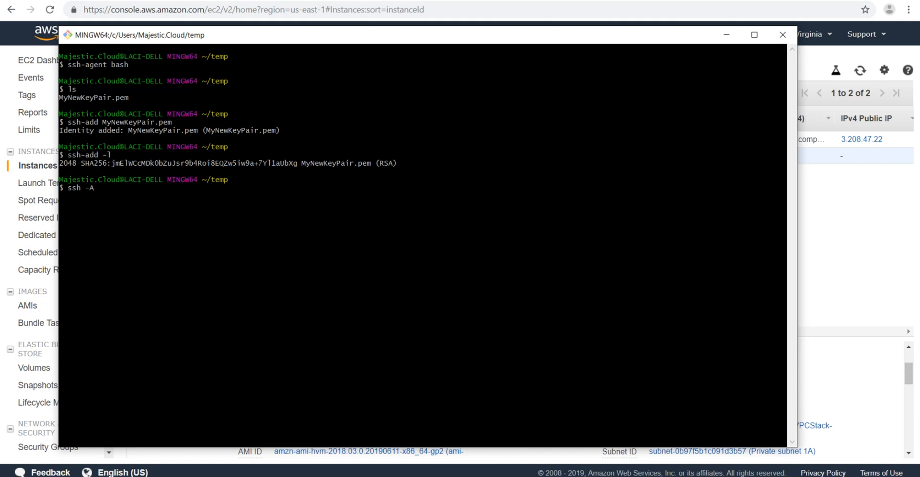
type("ec")
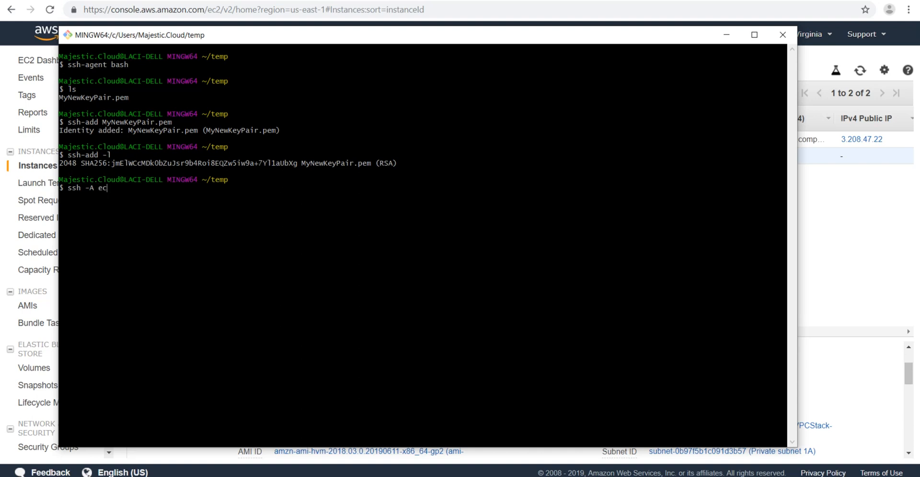
type("2-")
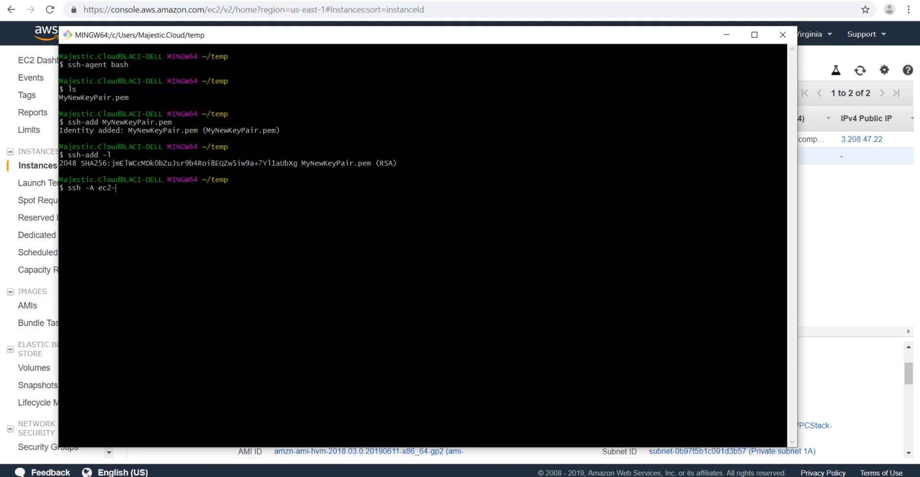
type("user@")
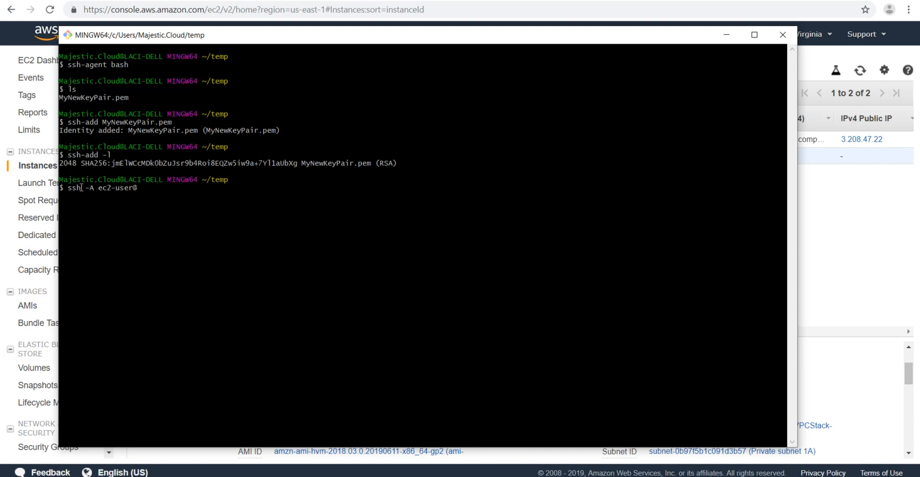
right_click(166, 200)
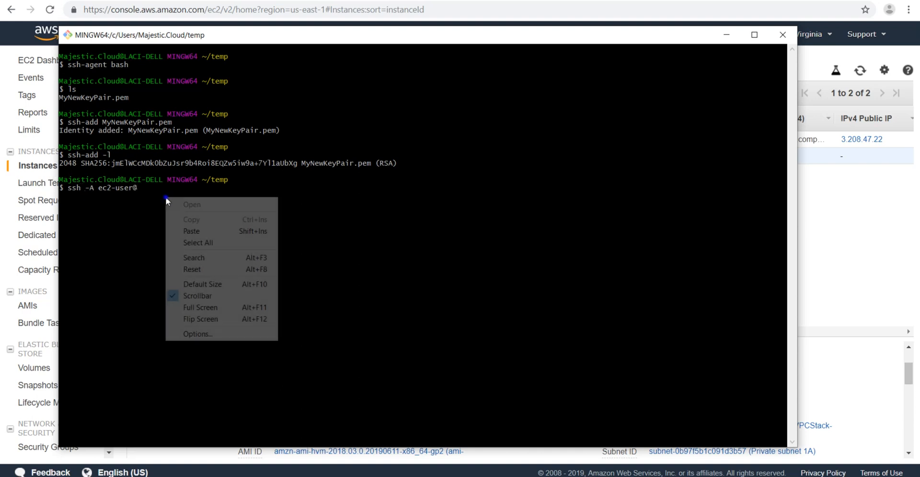
left_click(192, 231)
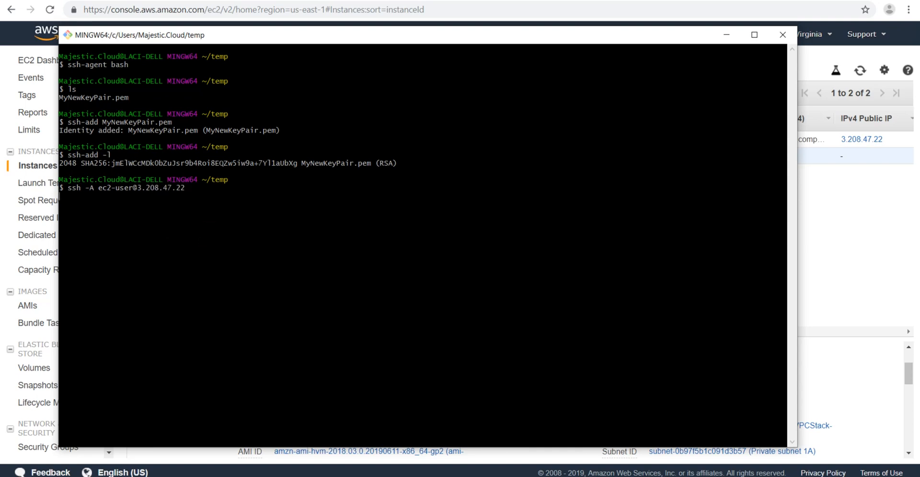
key("Return")
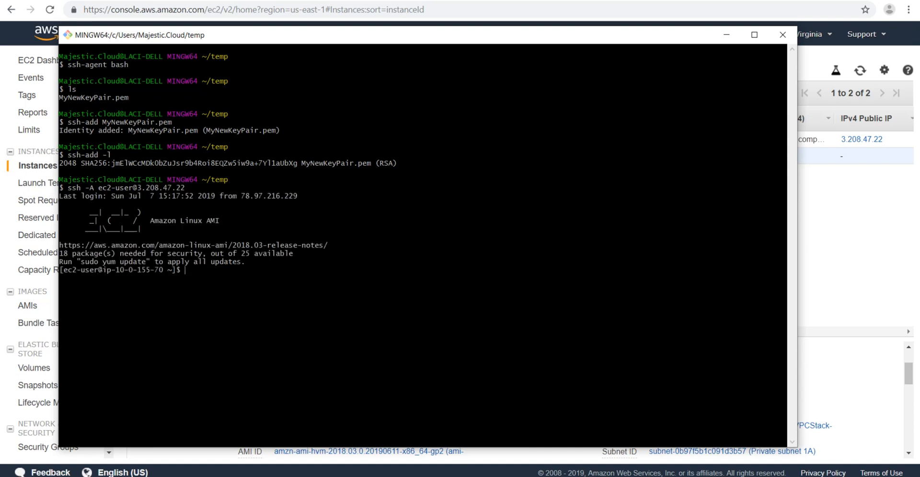
mouse_move(135, 286)
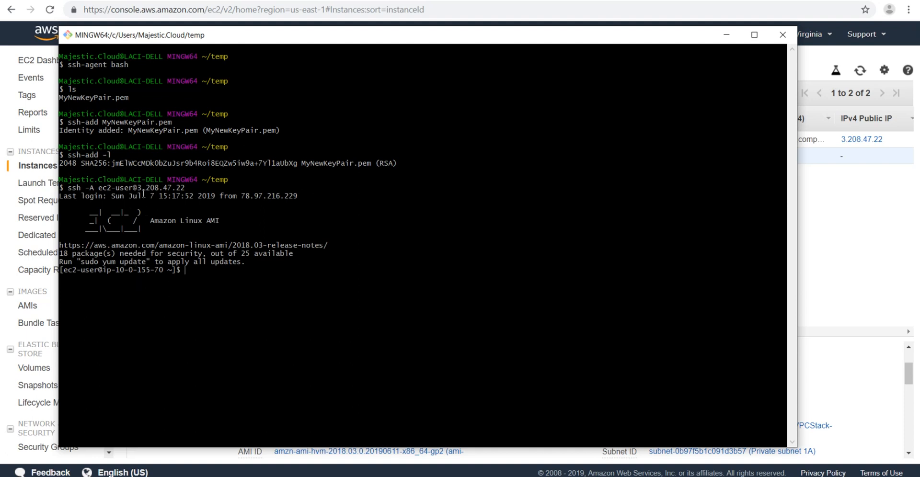
mouse_move(110, 283)
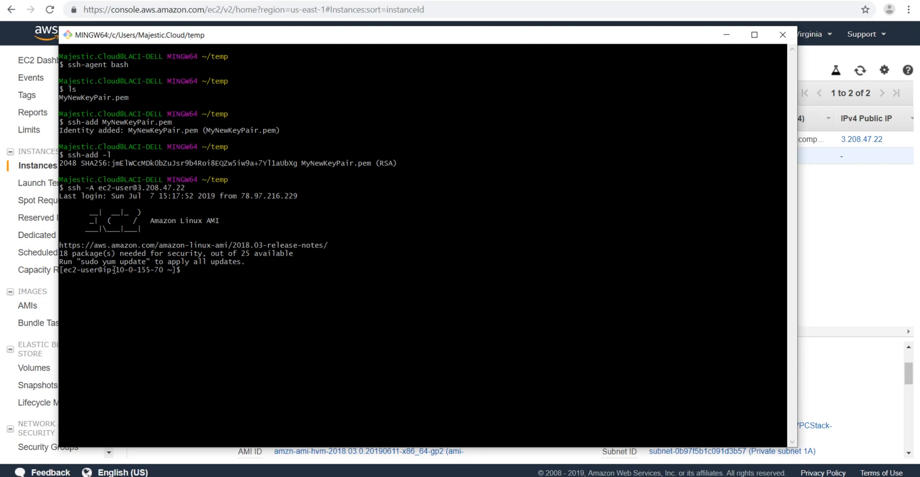
double_click(133, 270)
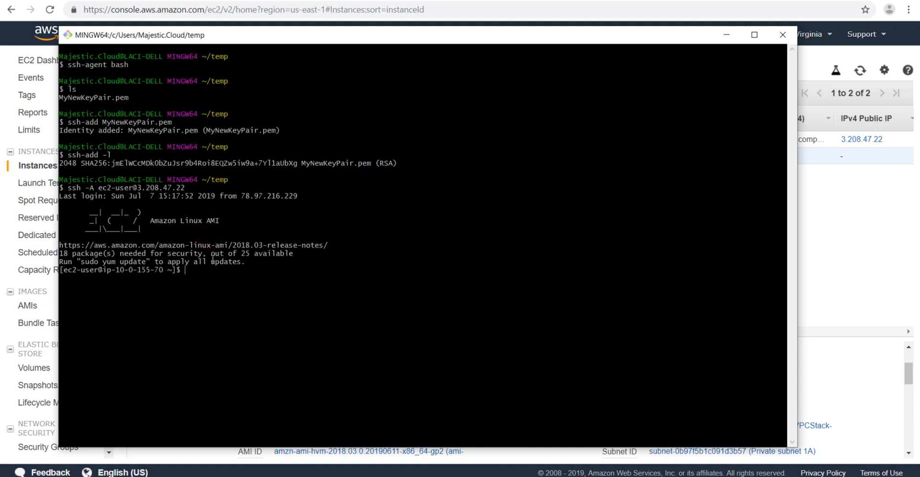
From the bastion, ssh as ec2-user into PrivateInstance1 at 10.0.27.167.
type("ssh")
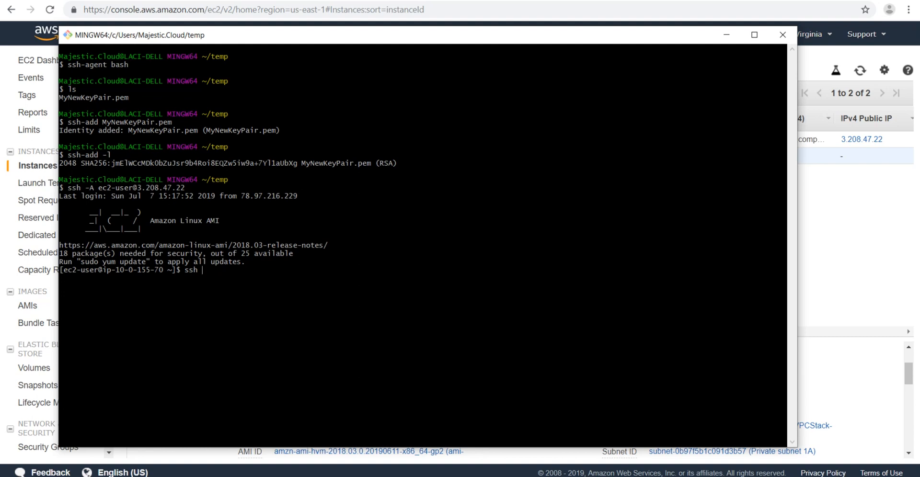
type("ec")
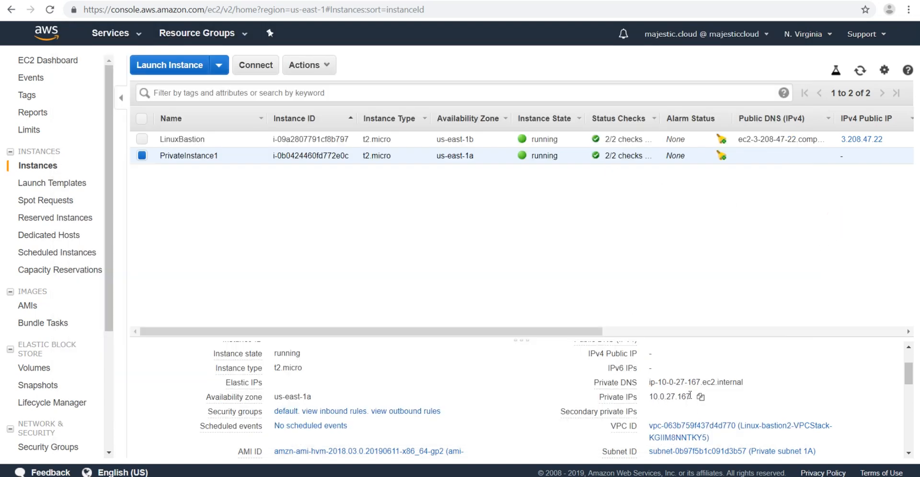
left_click(700, 397)
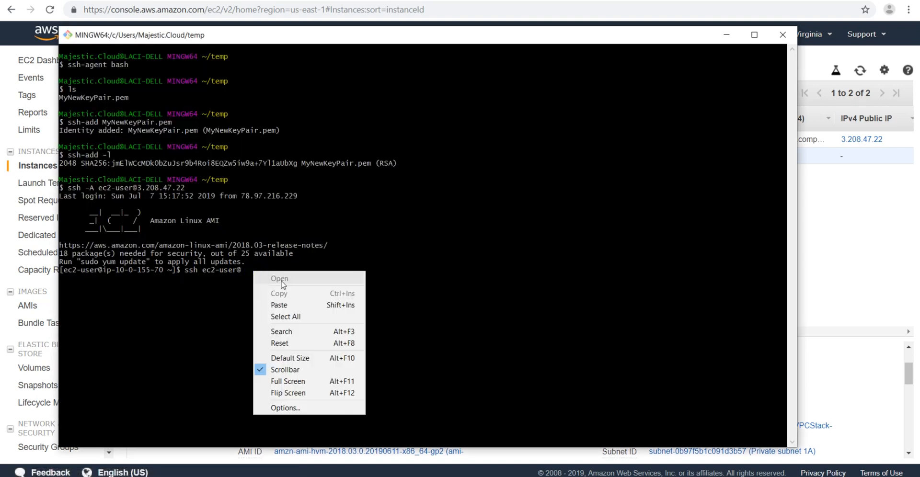
left_click(279, 305)
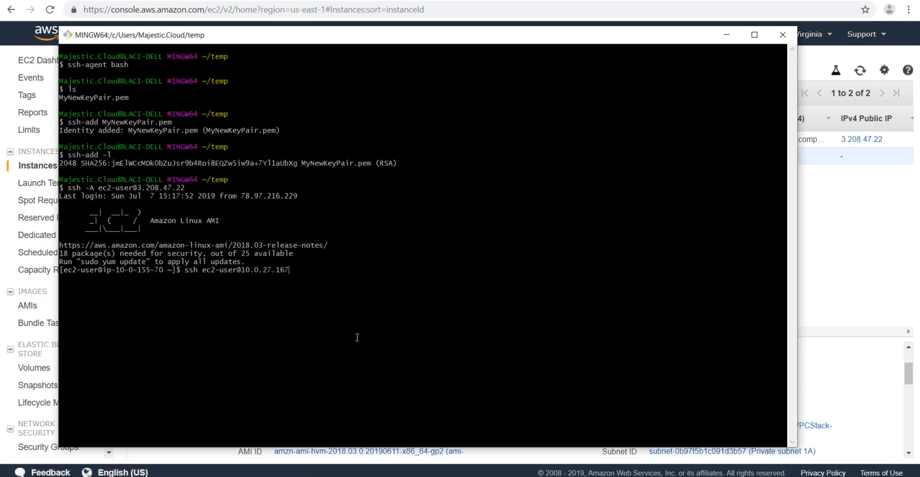
key("Return")
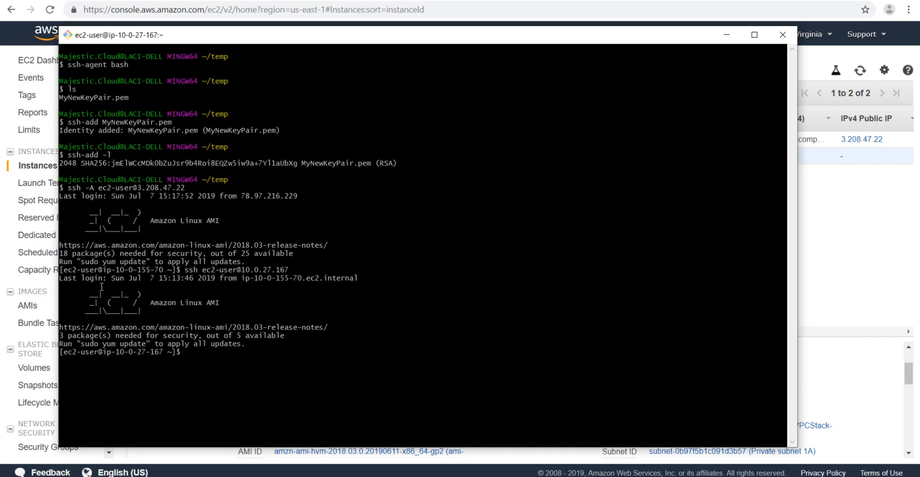
mouse_move(116, 353)
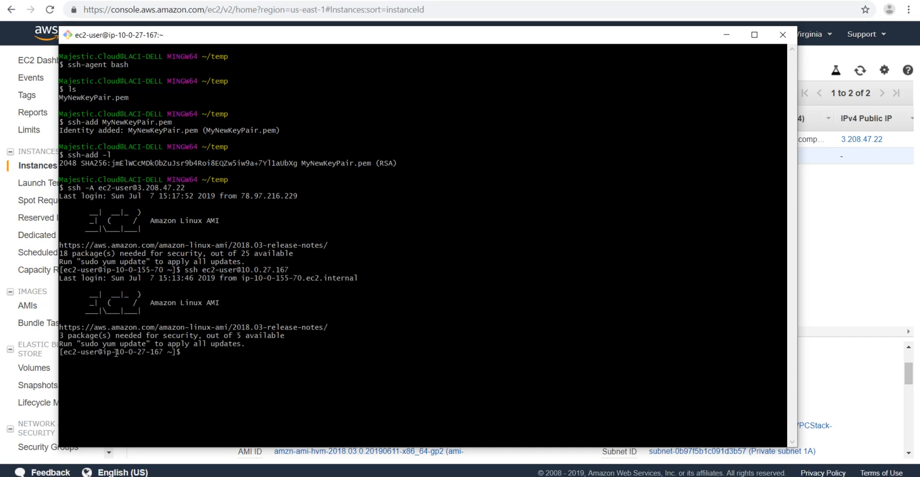
double_click(138, 352)
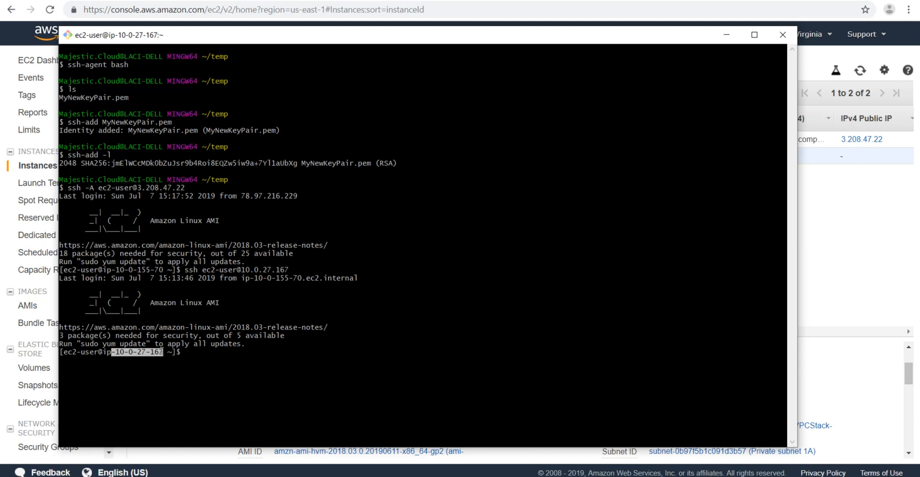
mouse_move(127, 360)
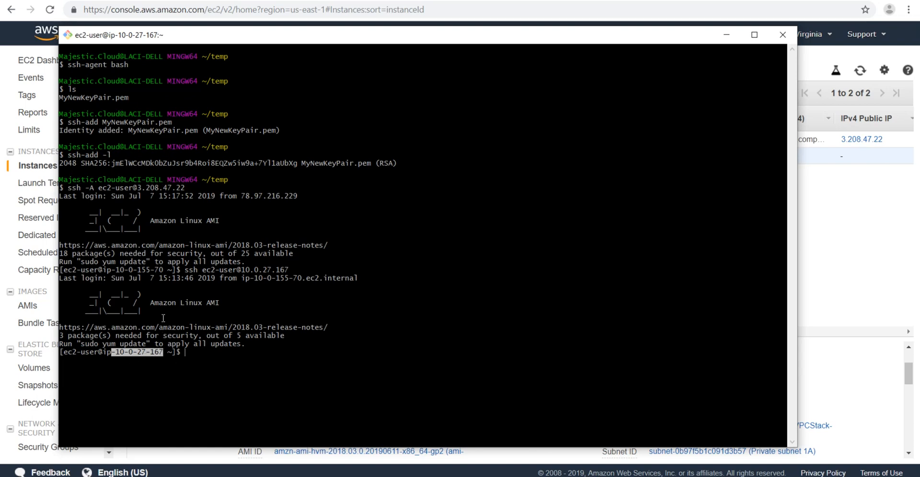
mouse_move(198, 327)
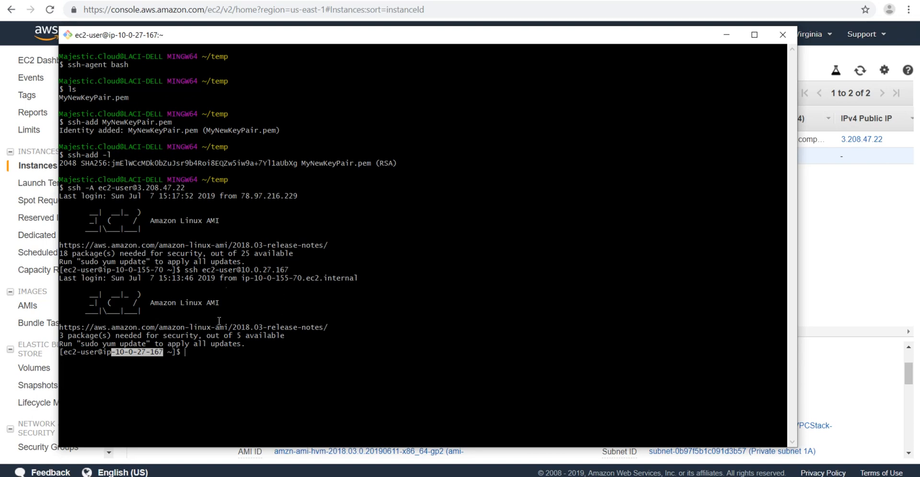
mouse_move(265, 240)
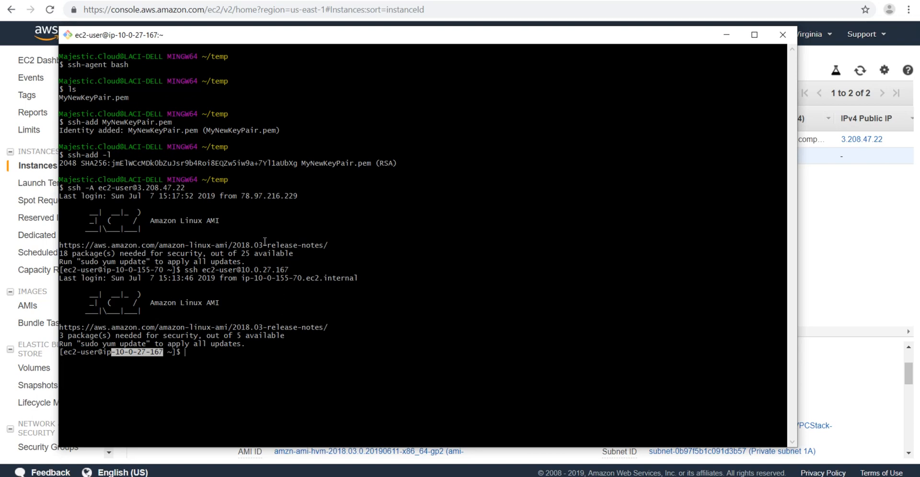
mouse_move(250, 299)
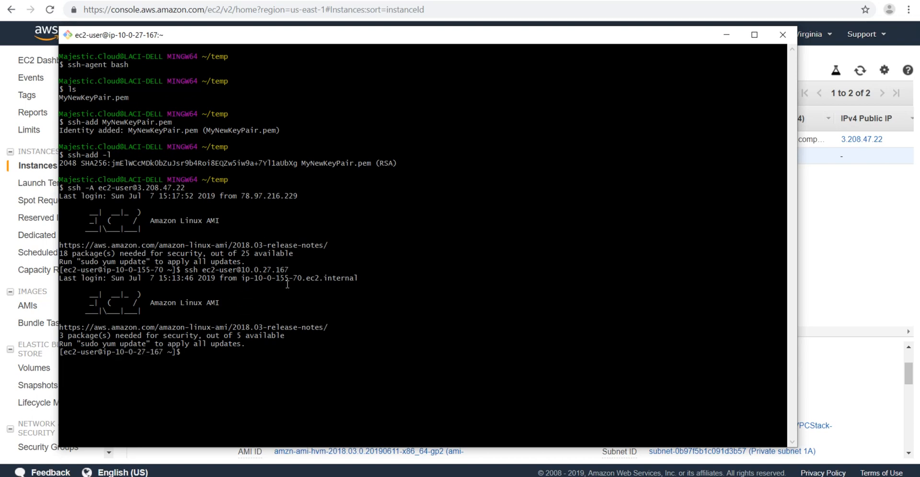
mouse_move(258, 313)
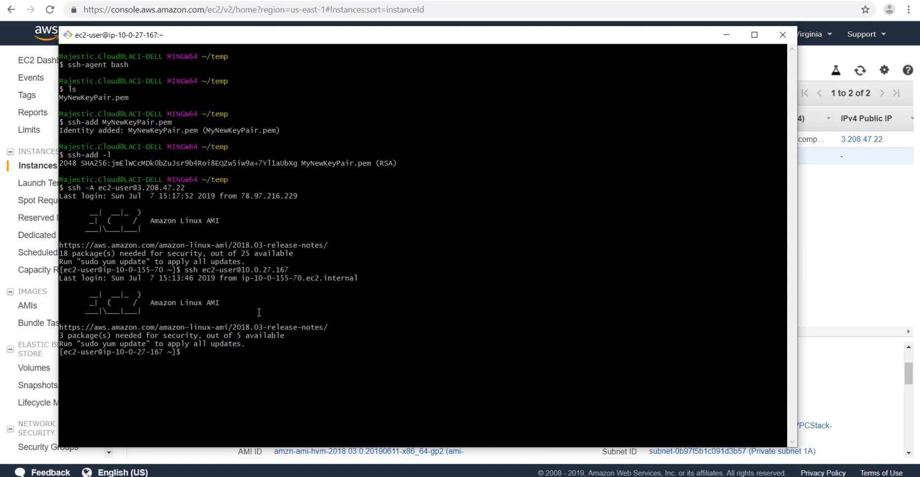
mouse_move(214, 365)
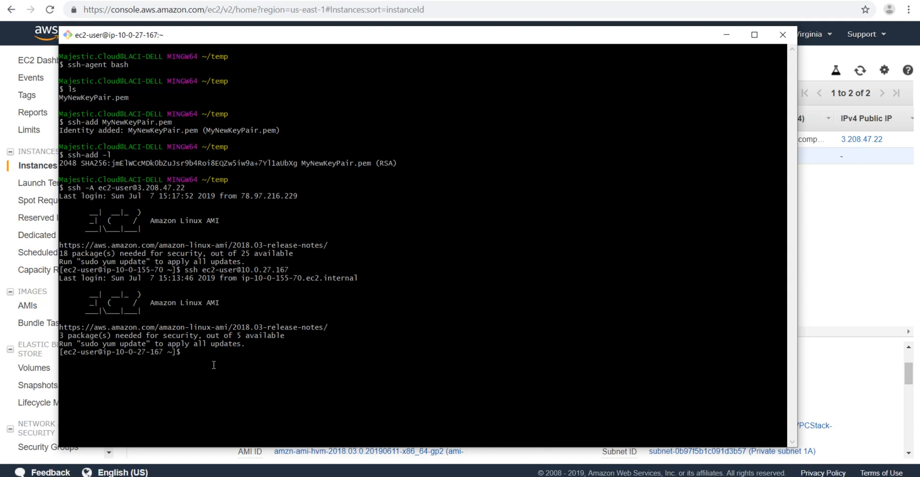
mouse_move(207, 362)
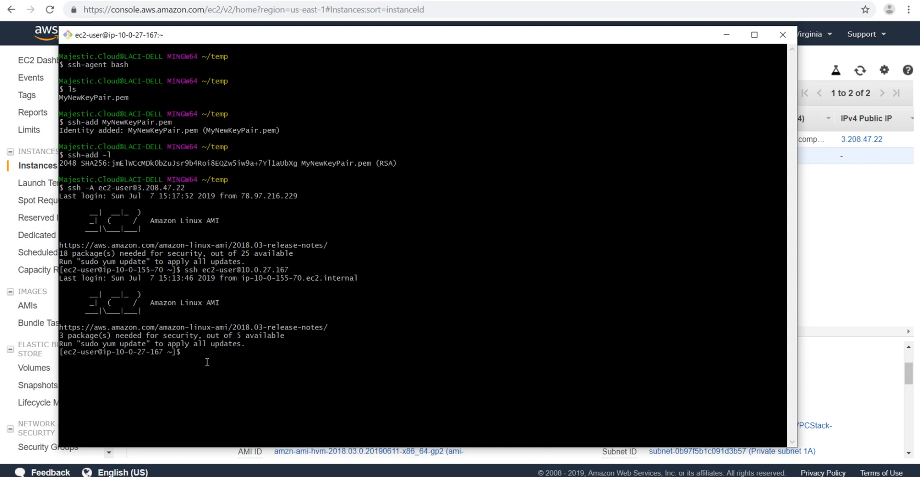
mouse_move(326, 268)
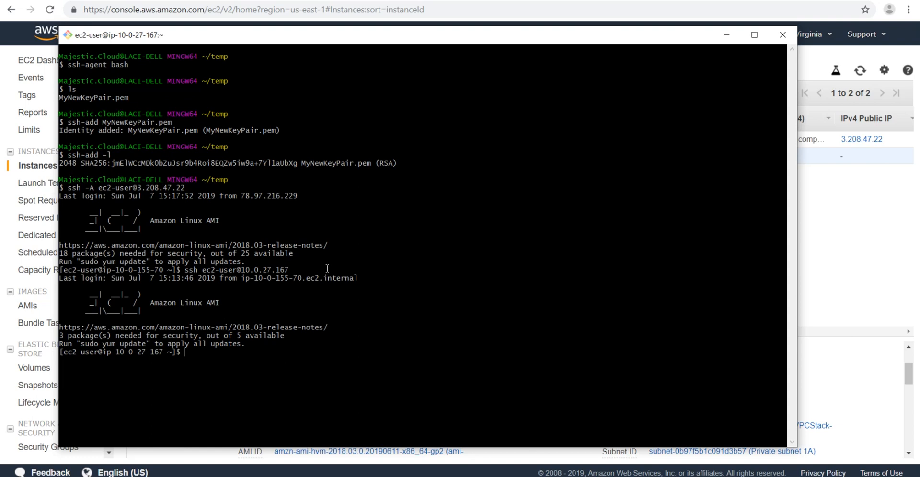
mouse_move(347, 244)
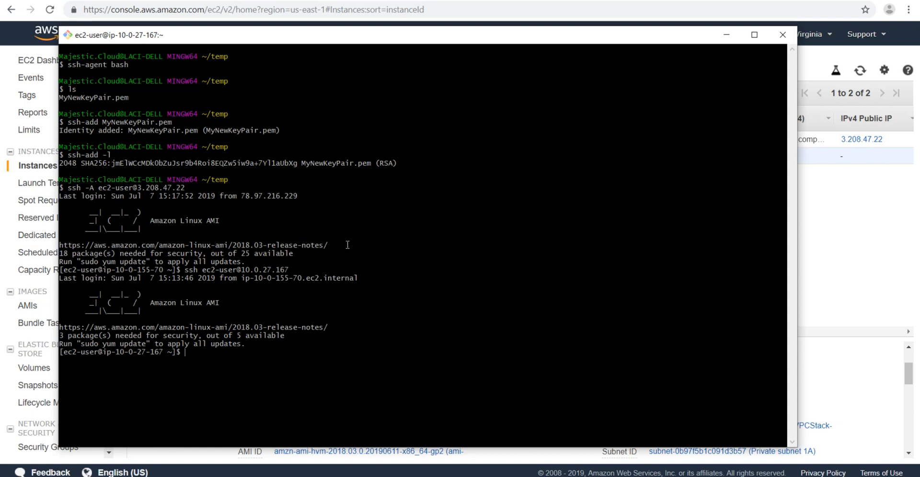
mouse_move(383, 200)
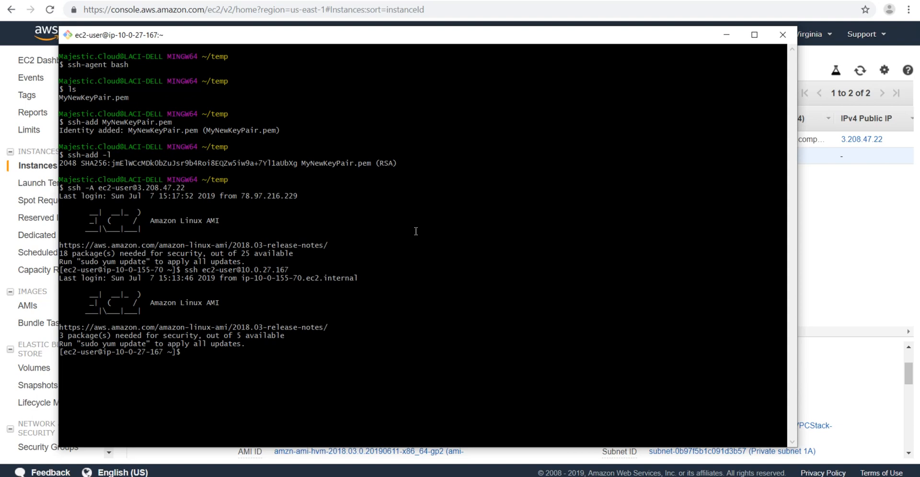
mouse_move(508, 369)
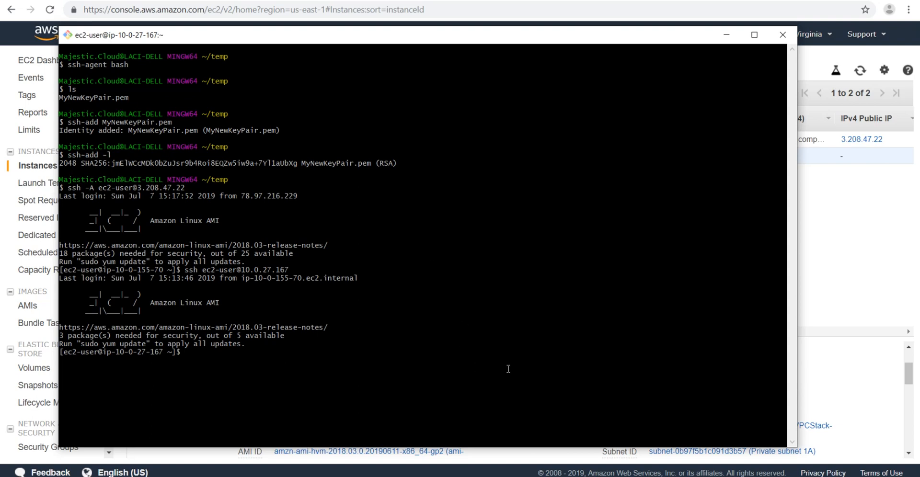
mouse_move(430, 225)
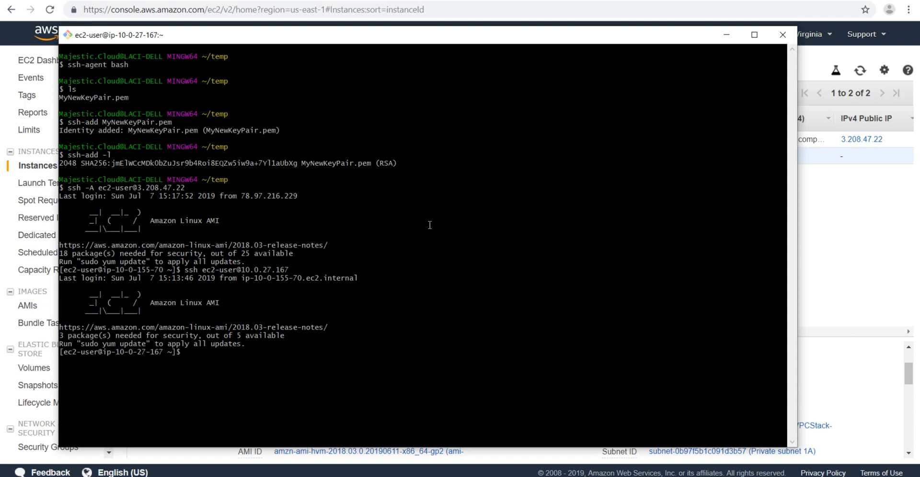
mouse_move(449, 269)
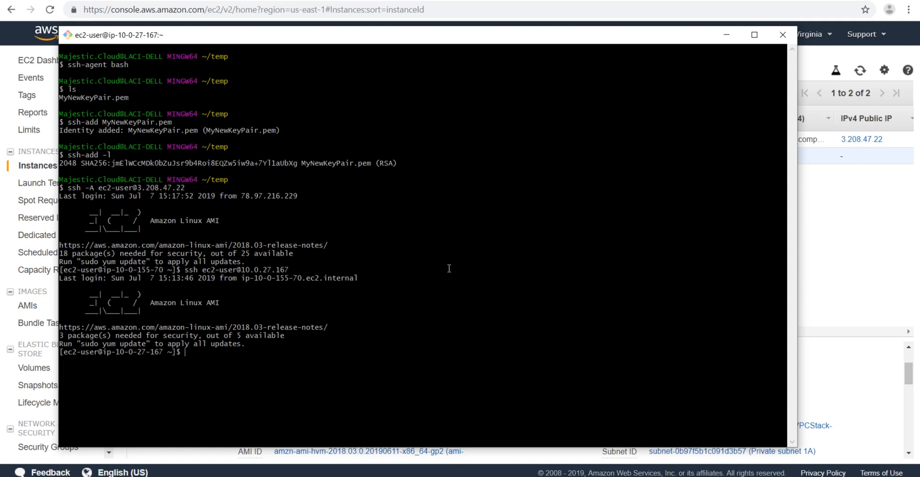
mouse_move(470, 261)
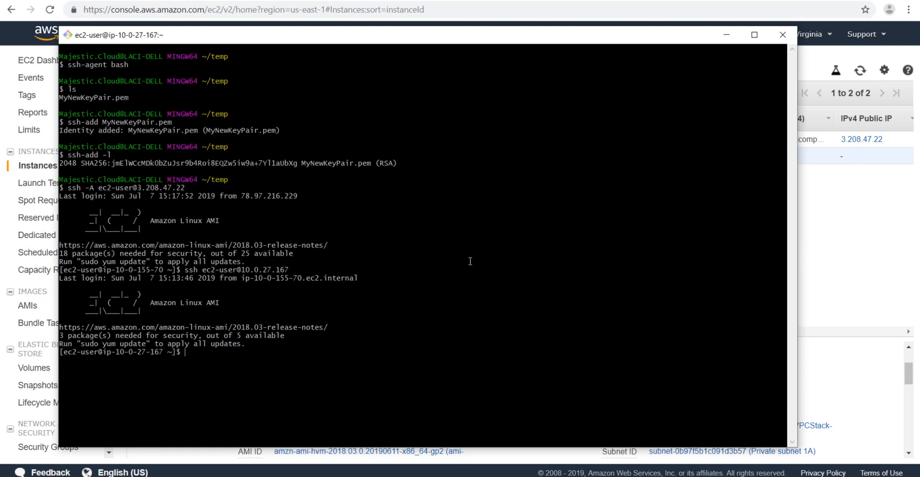
mouse_move(483, 278)
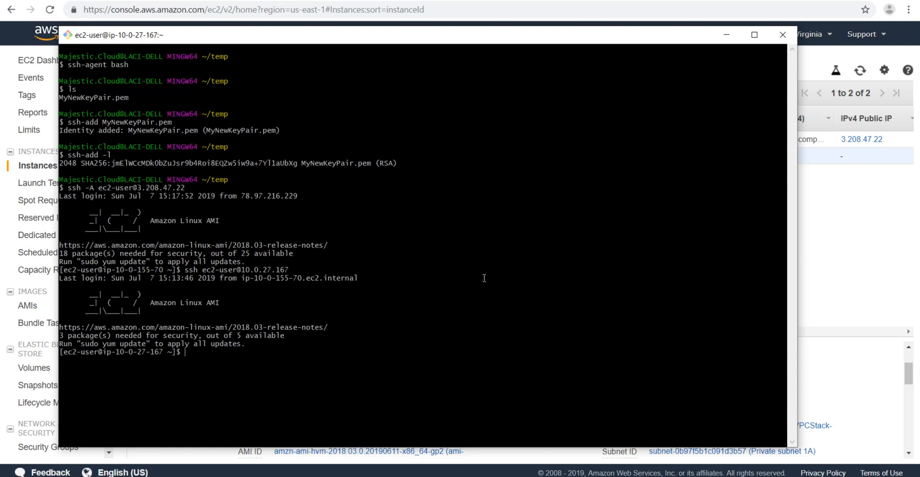
mouse_move(474, 266)
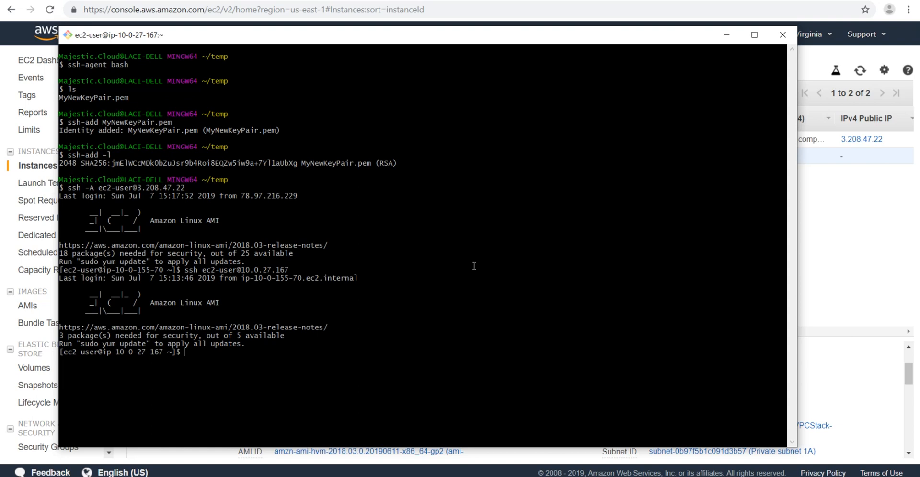